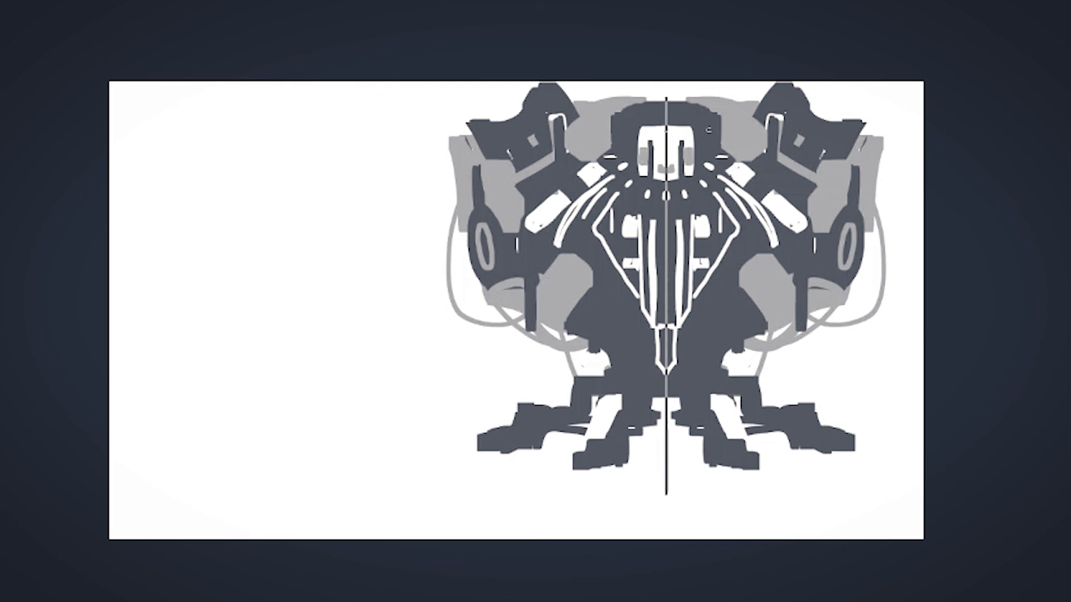
mouse_move(806, 154)
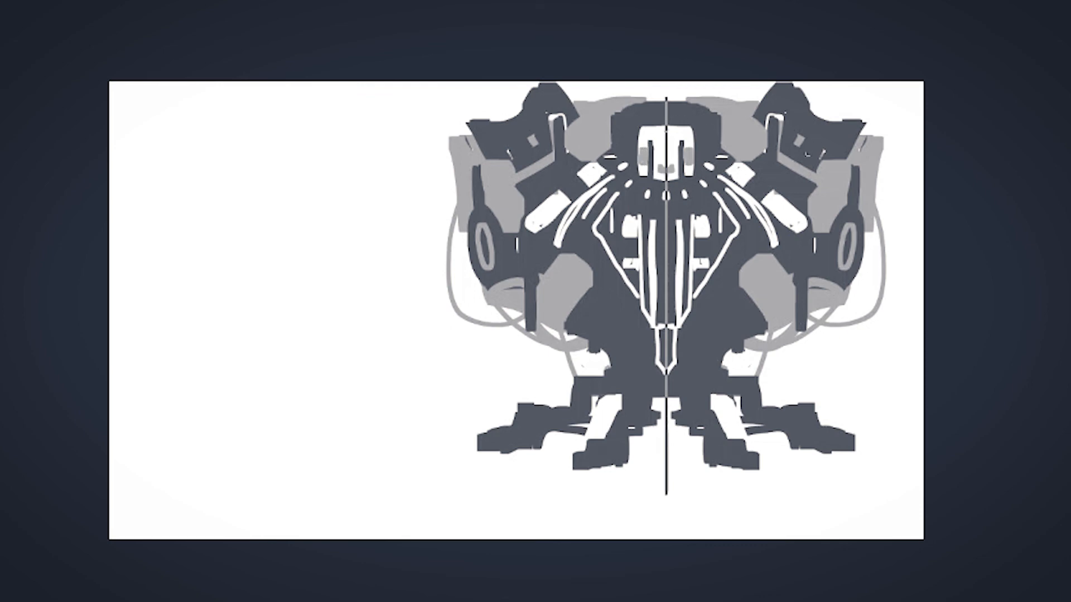